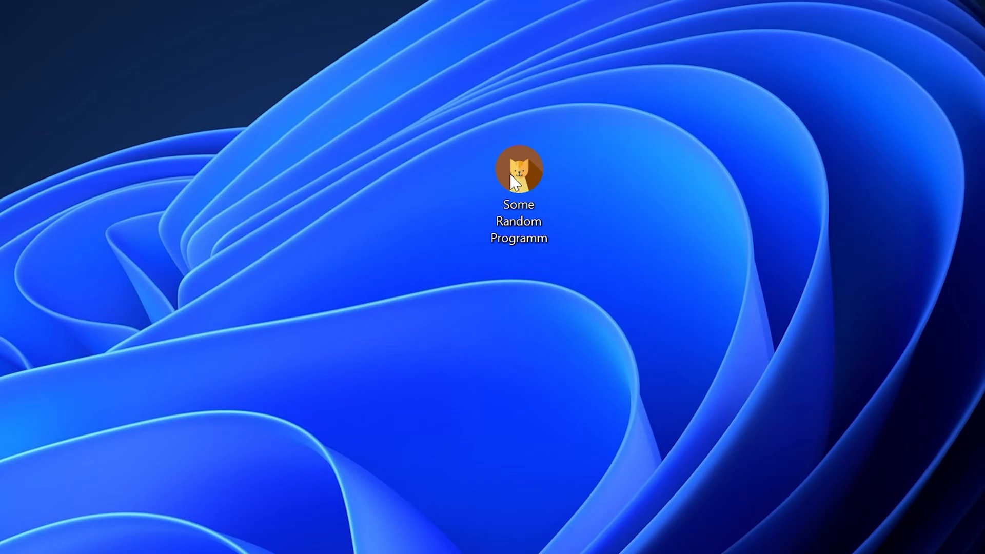
Launch Some Random Programm from its desktop shortcut
double_click(518, 169)
text(https://www.sts-tutorial.com/download/itircl)
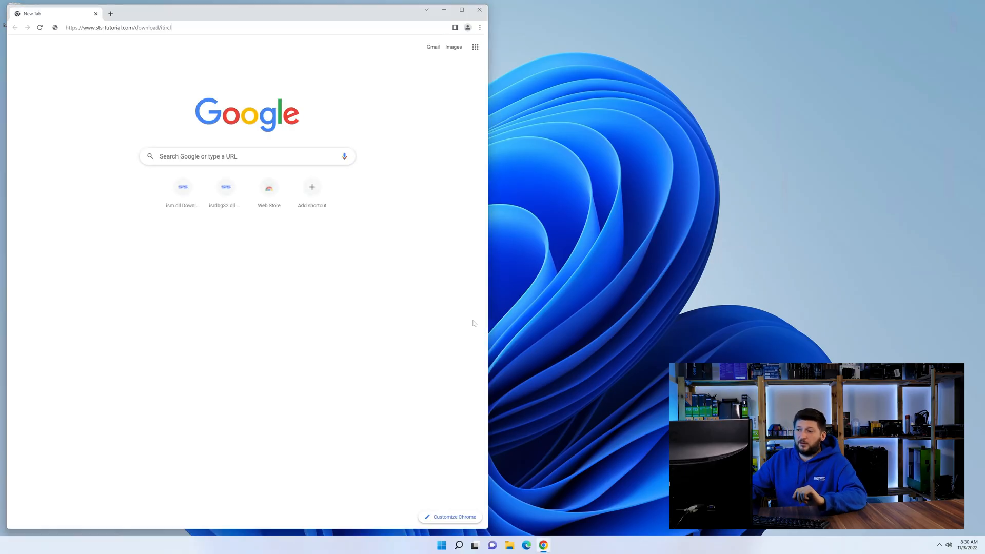
Download both 32-bit and 64-bit itircl.dll archives from sts-tutorial.com/download/itircl, then minimize the browser
key(Return)
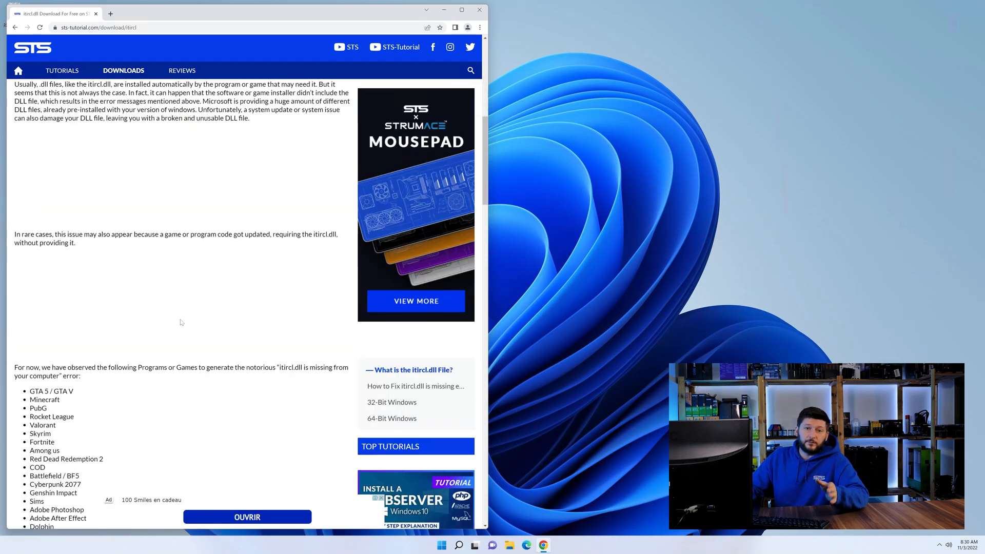
scroll(down, 3)
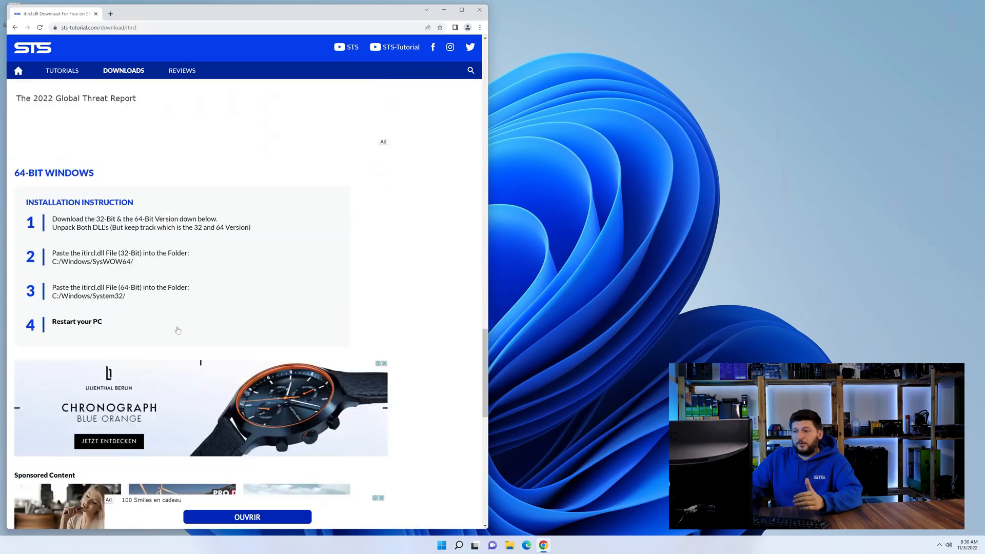
scroll(down, 3)
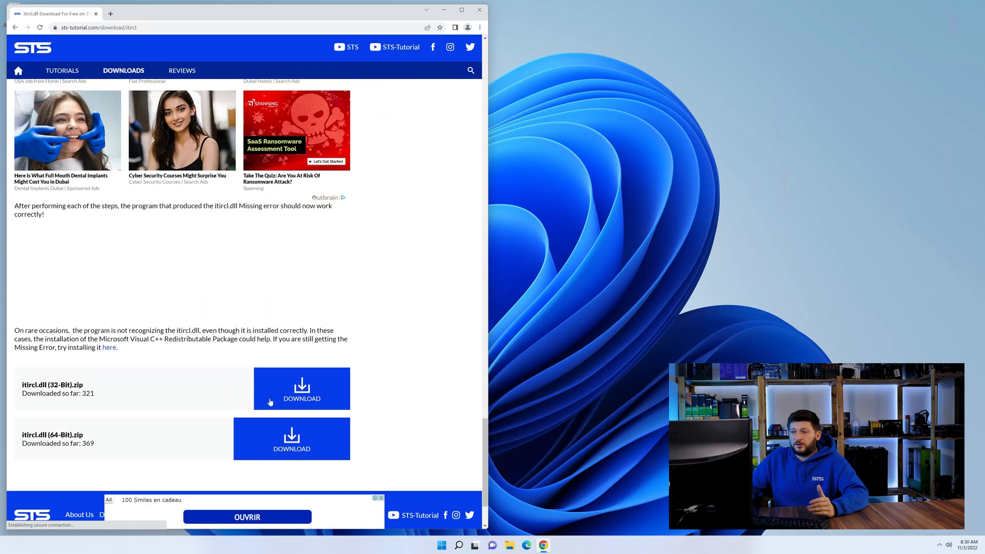
click(291, 438)
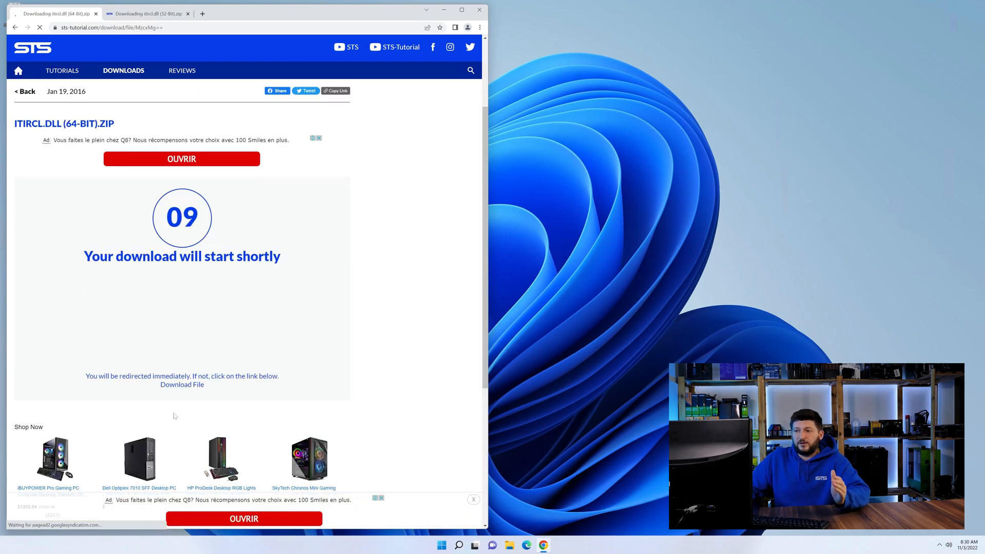
click(148, 14)
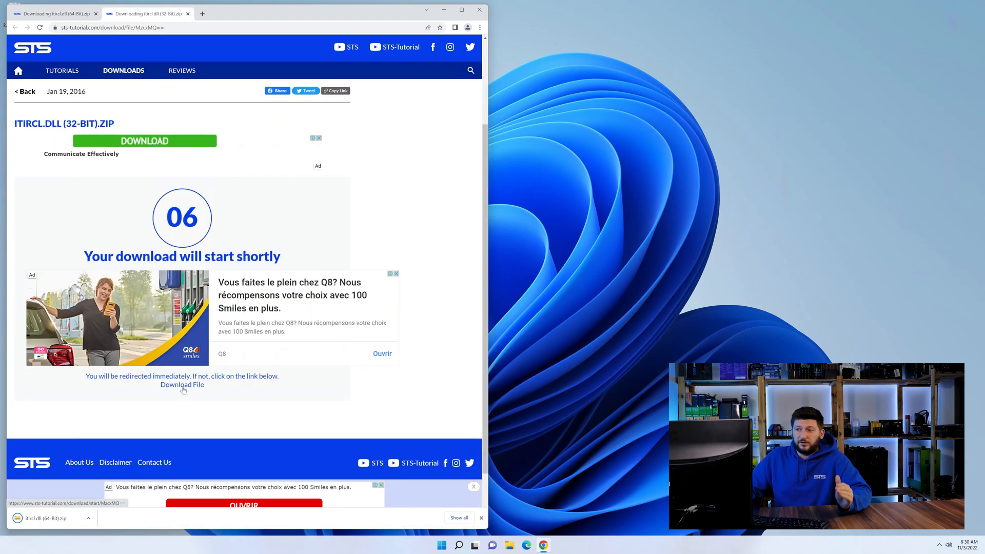
click(182, 384)
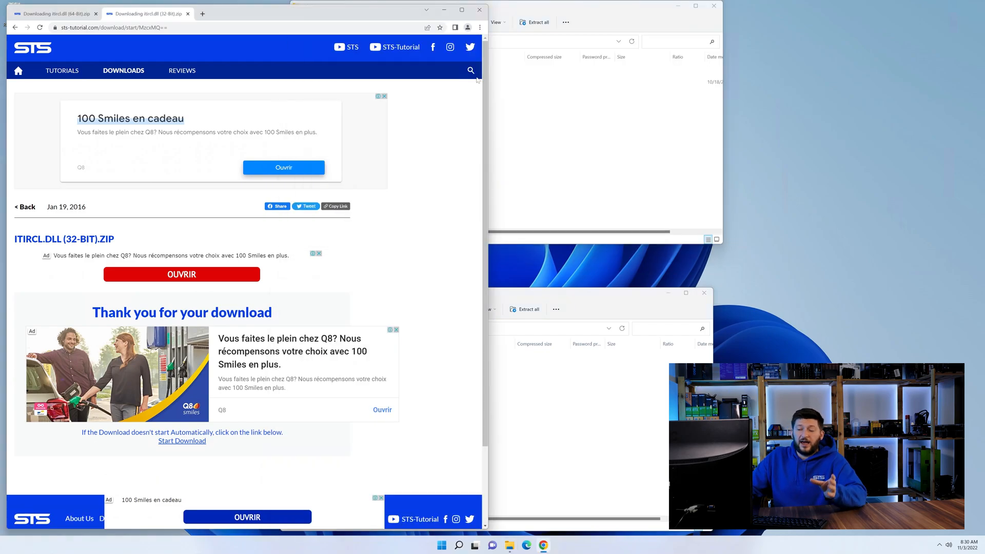
click(480, 9)
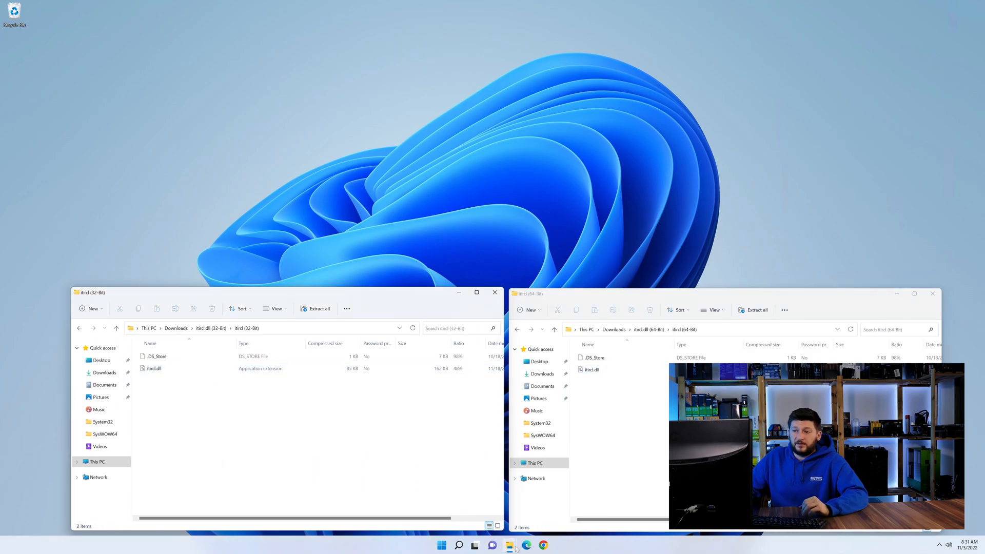
In a new File Explorer window, open Local Disk (C:) from This PC
click(509, 545)
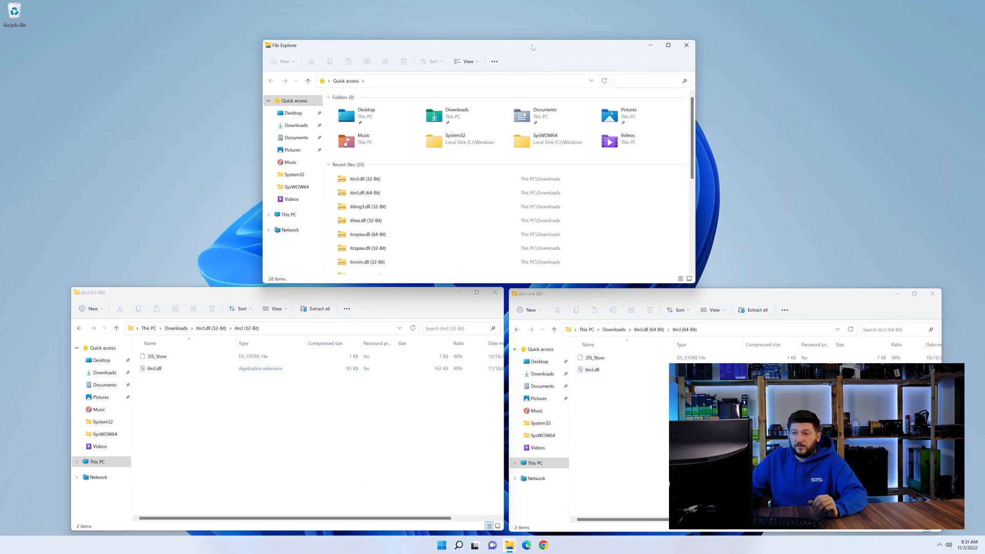
click(289, 215)
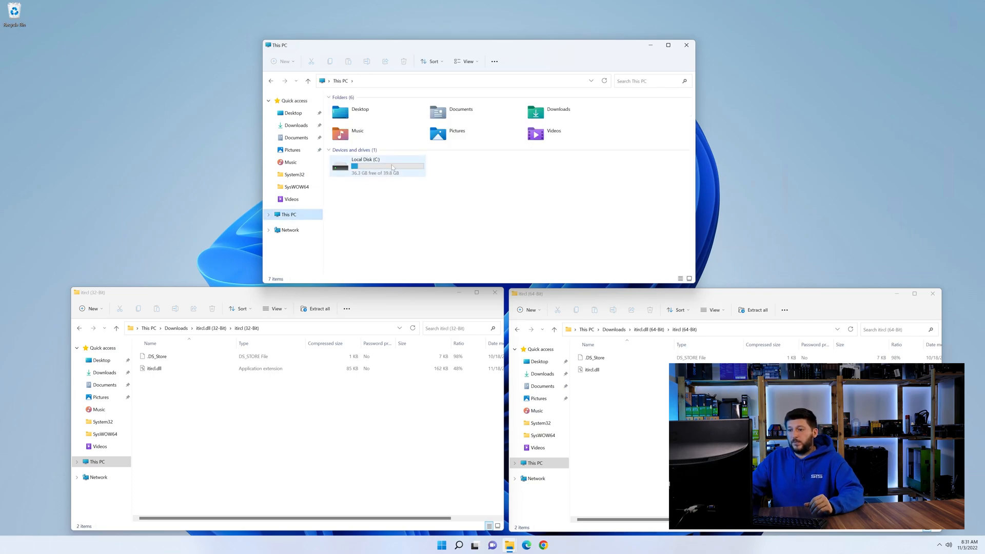
double_click(365, 163)
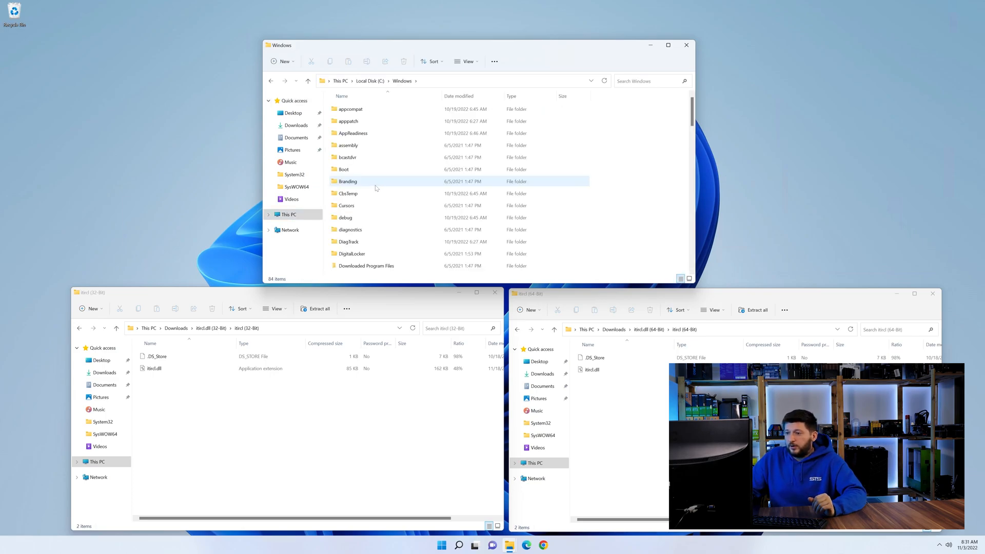
scroll(down, 3)
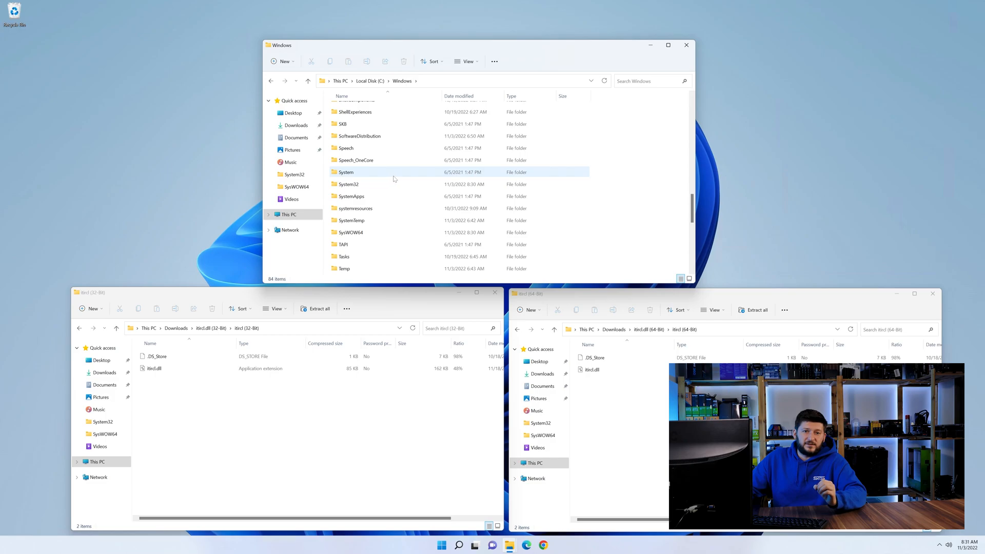
Select SysWOW64 and System32, then close the 64-bit archive and Windows folder windows
click(350, 232)
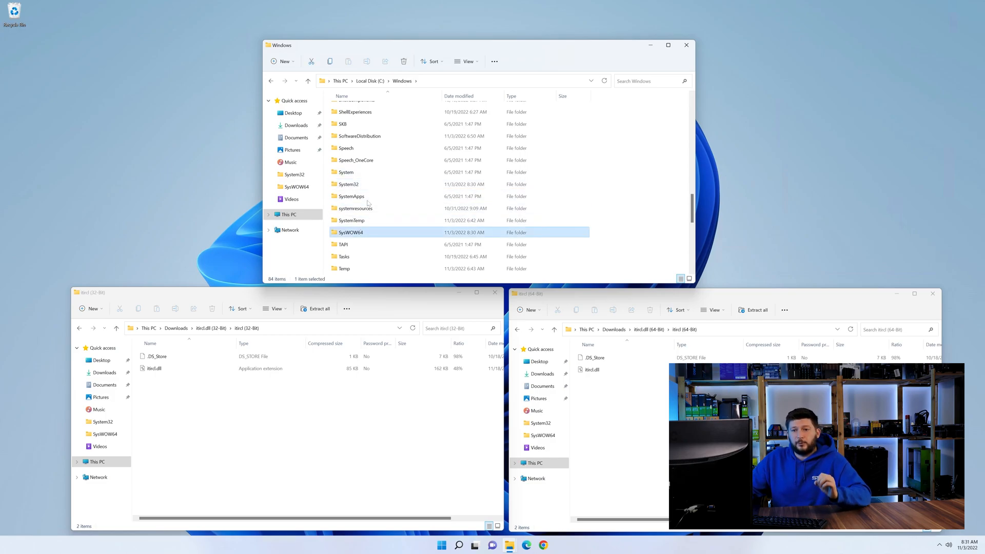
click(349, 184)
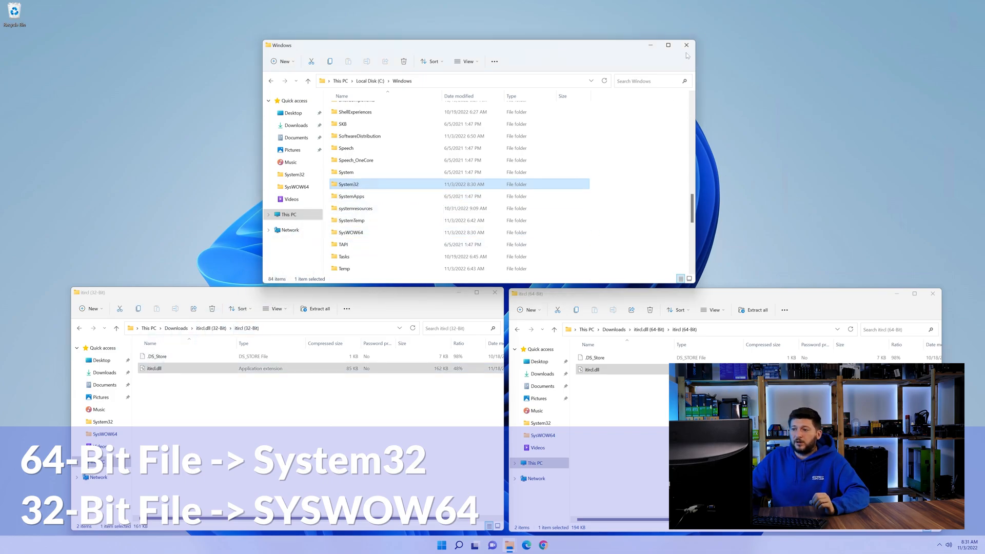
click(932, 293)
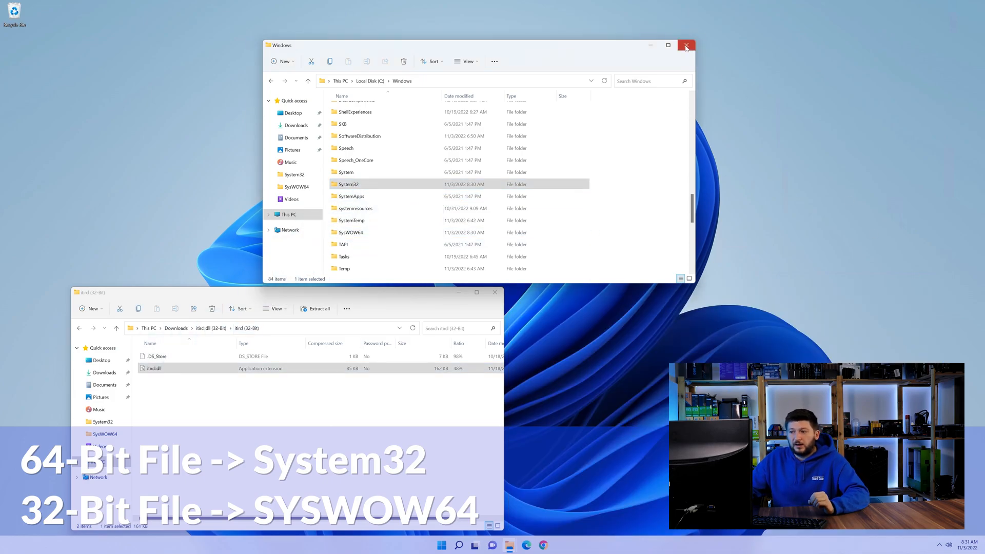
click(686, 44)
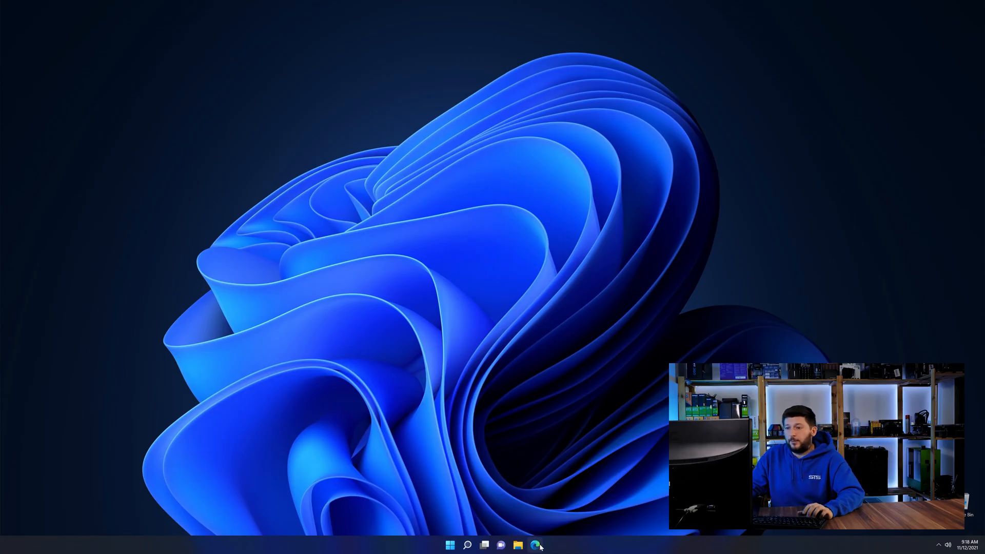
Bring up the Visual C++ Redistributable 2019 page and scroll down to its download buttons
click(534, 545)
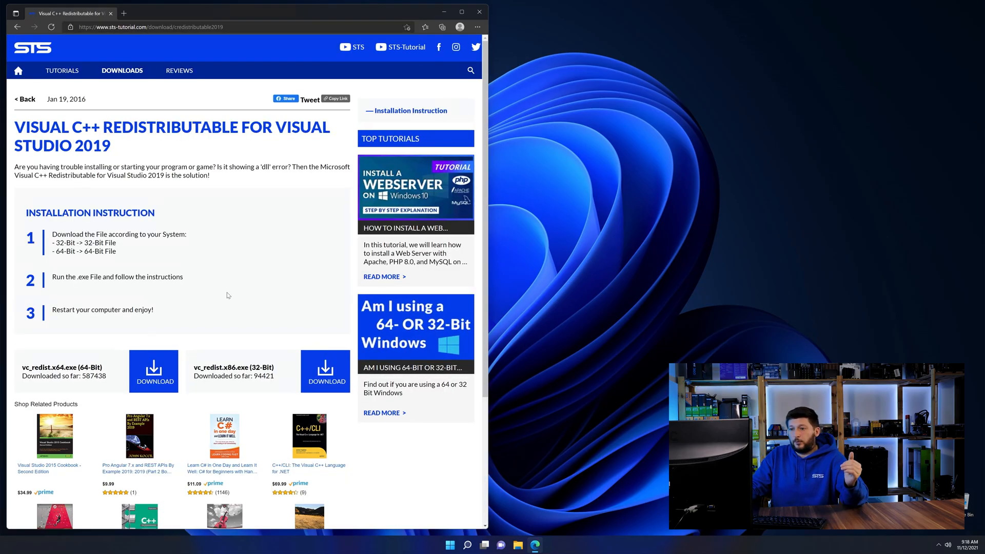
scroll(down, 3)
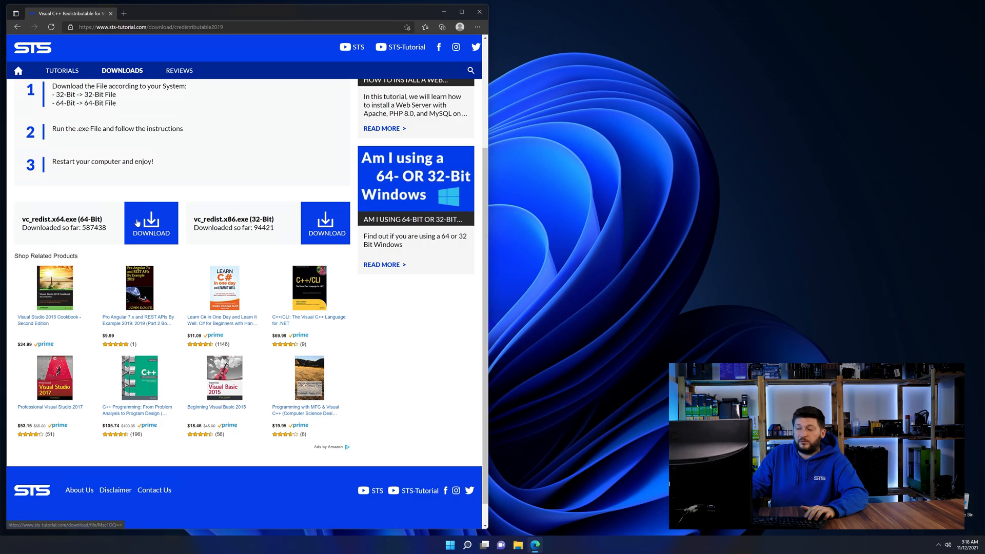
scroll(down, 3)
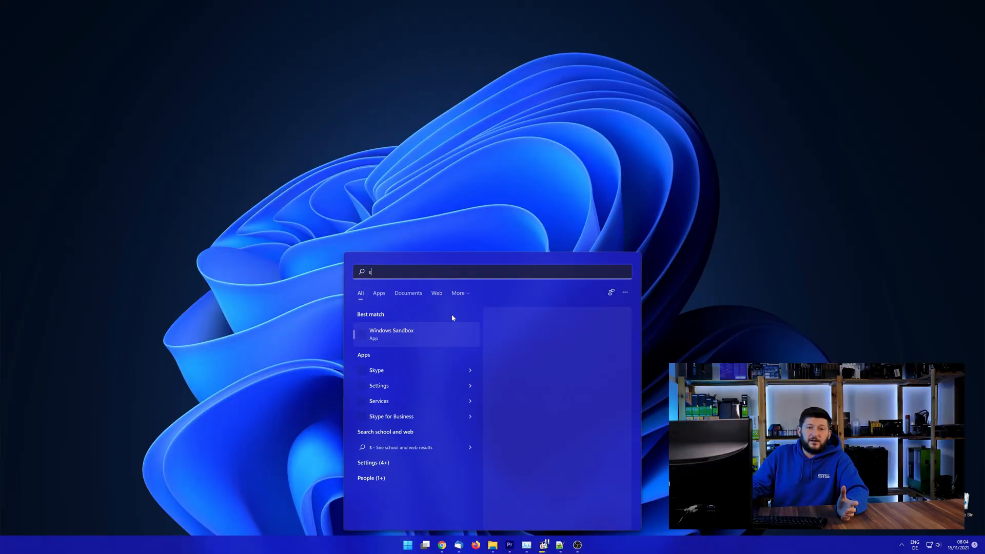
Search 'system' to check bit version, then download and start the x64 redistributable installer
text(ystem)
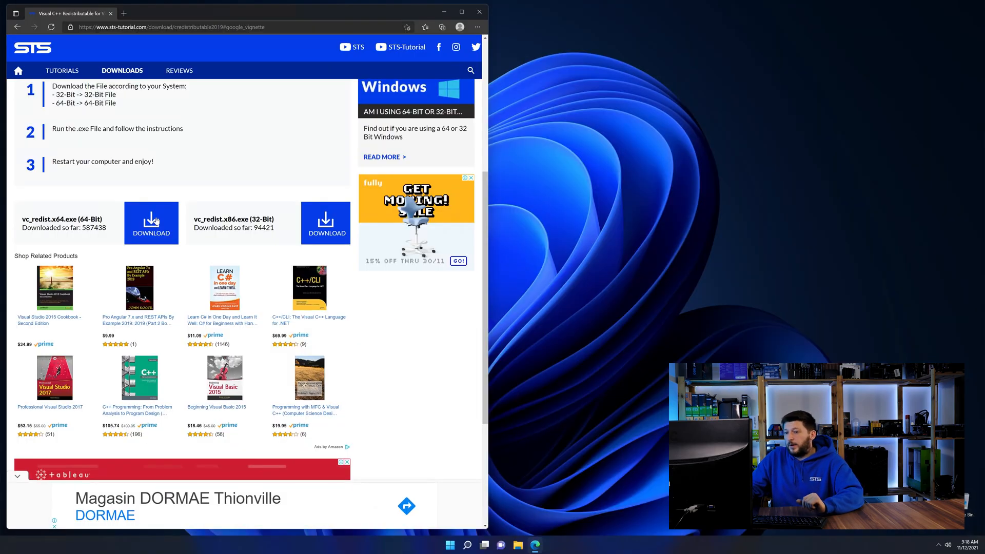
click(151, 223)
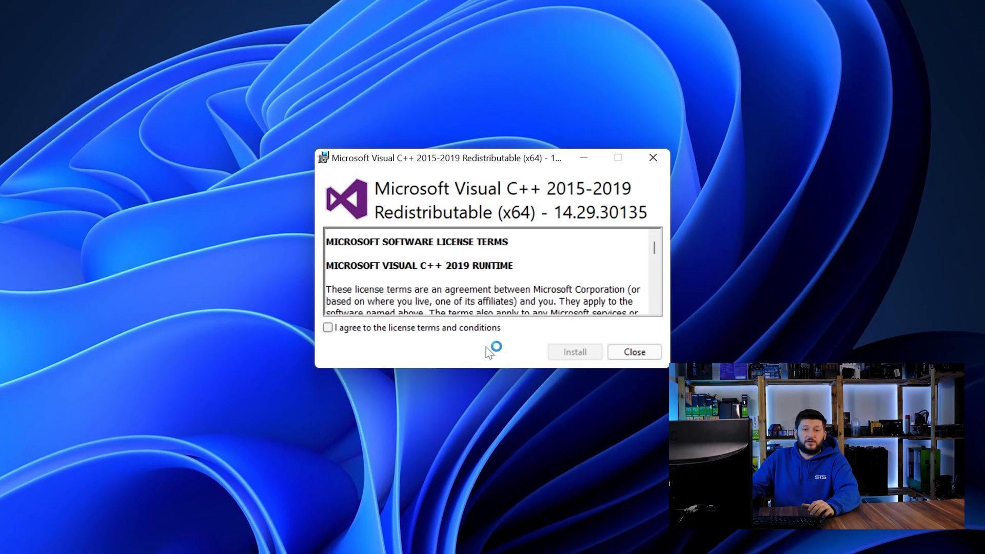
click(574, 352)
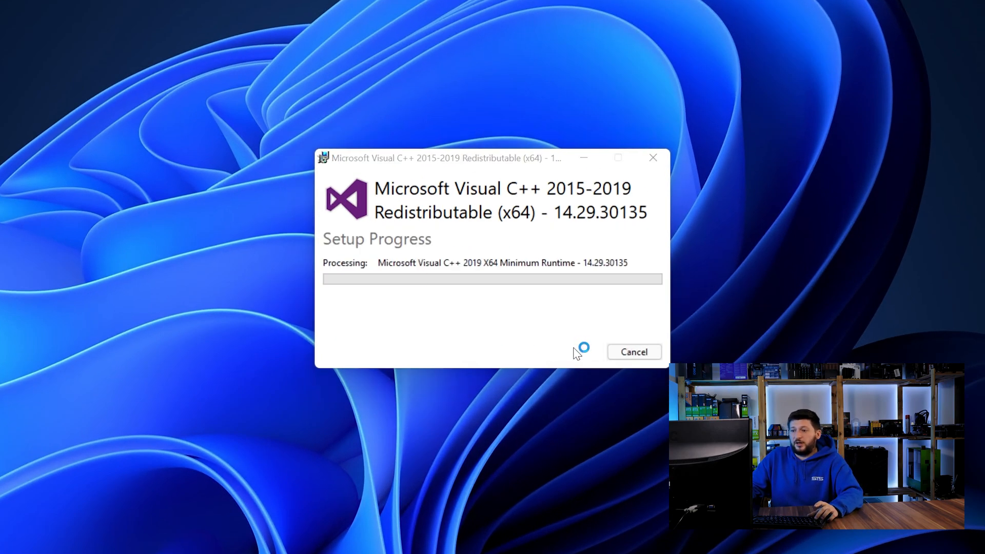